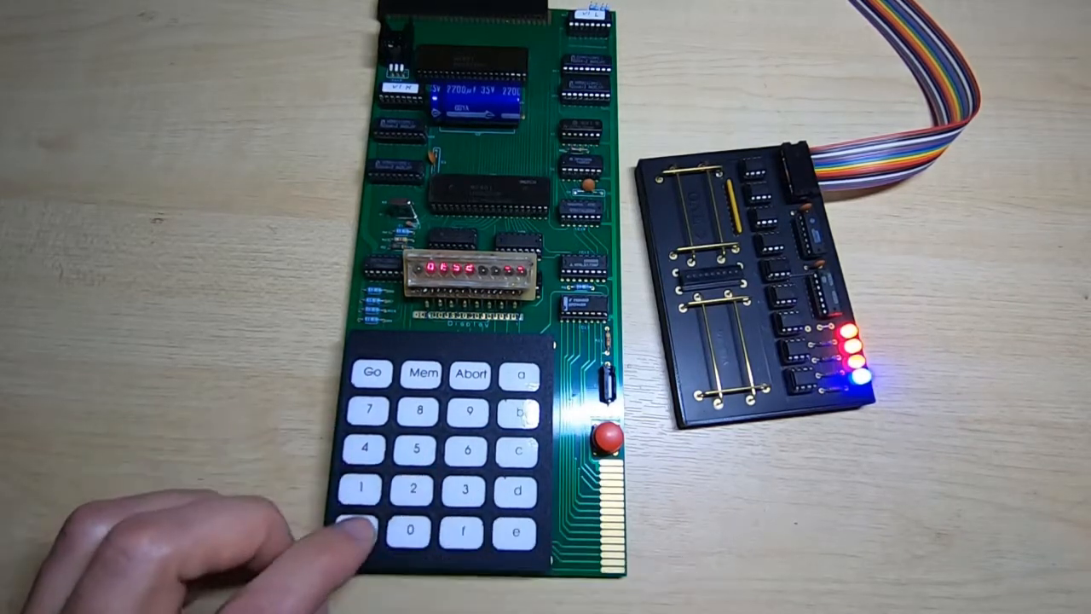
pyautogui.click(368, 529)
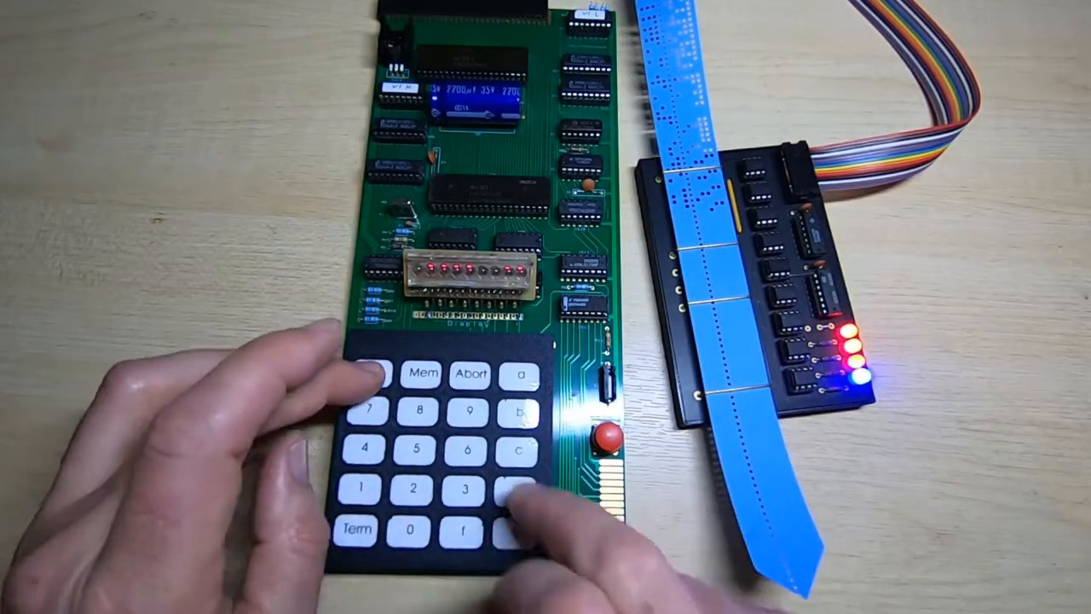
pyautogui.click(494, 490)
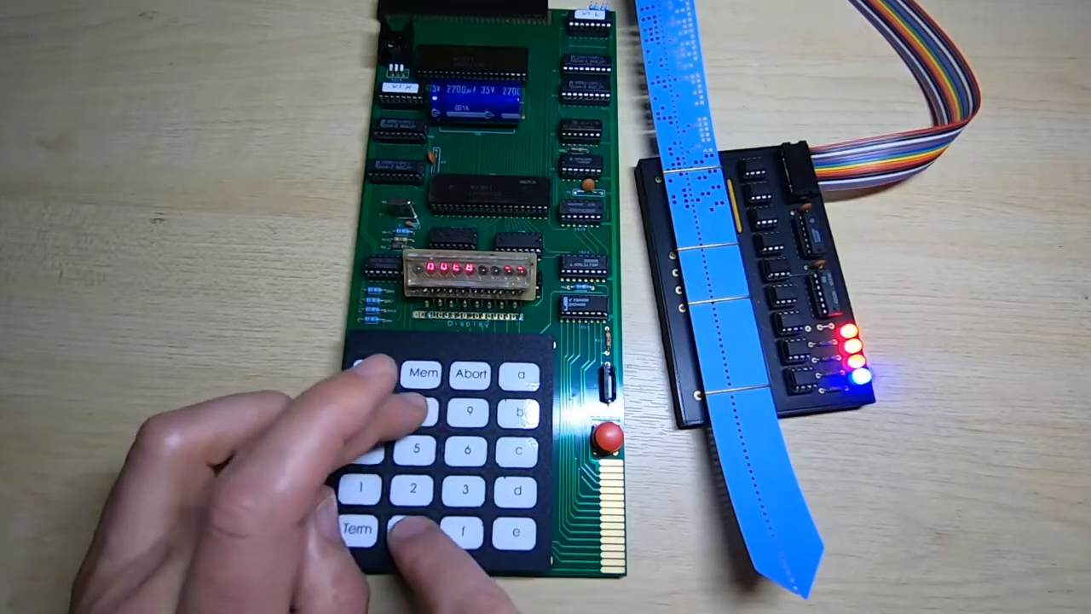
pyautogui.click(371, 527)
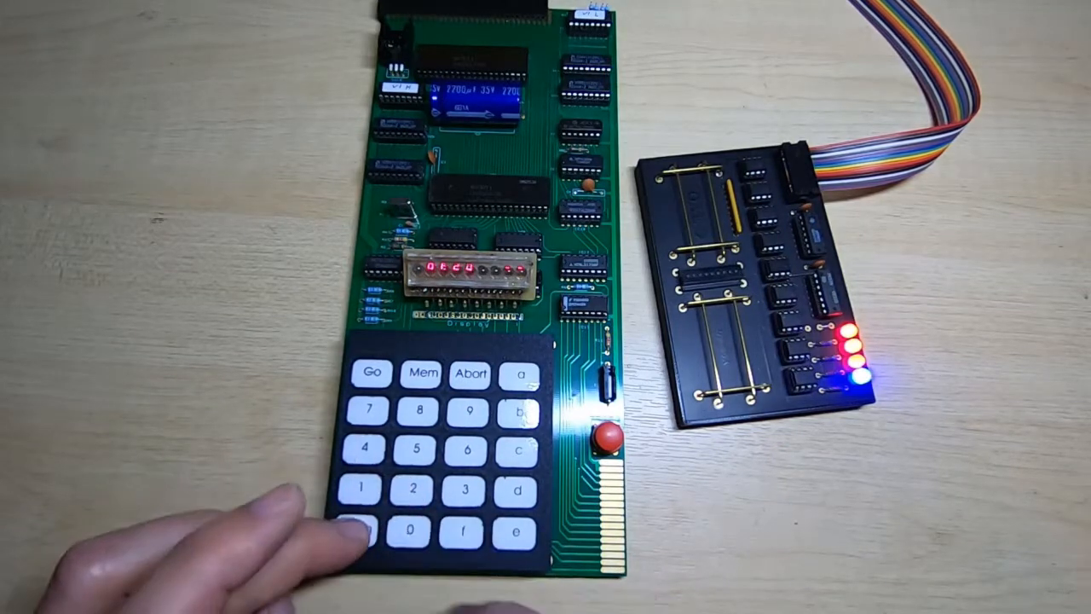
pyautogui.click(370, 527)
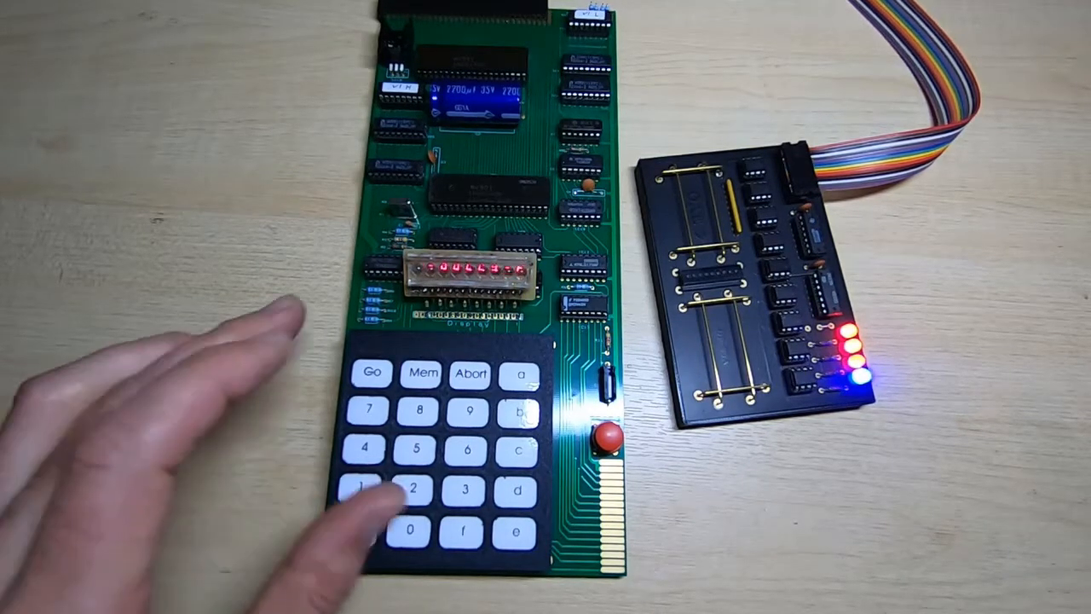
pyautogui.click(357, 529)
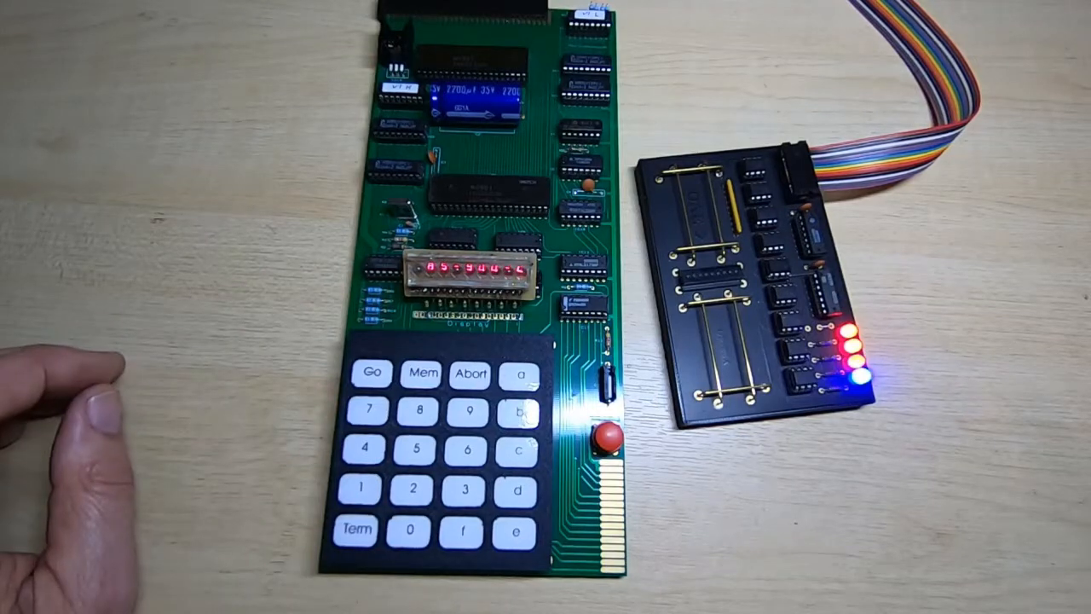